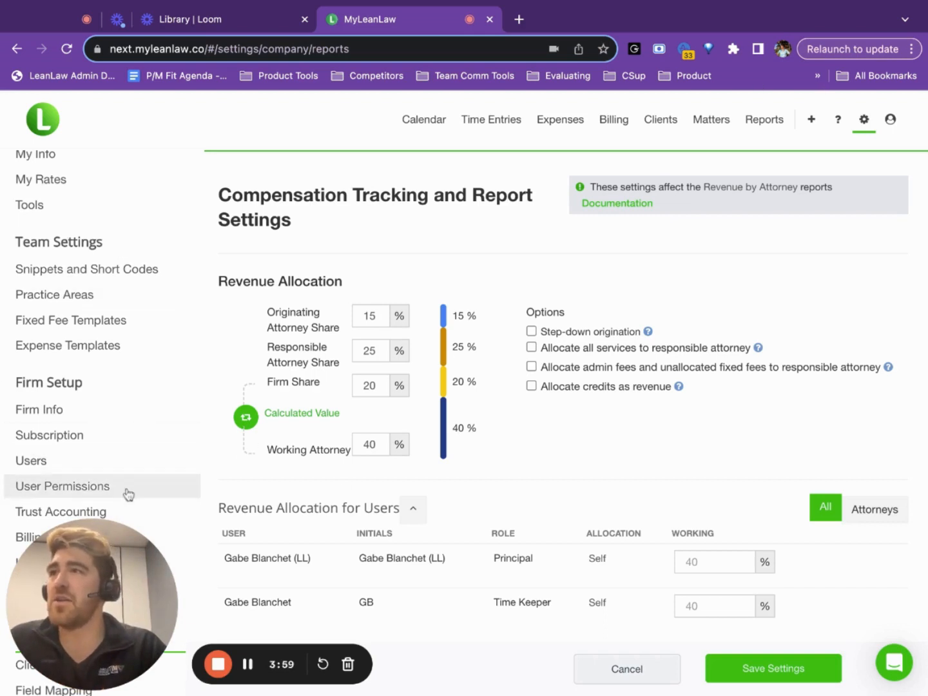
Set the Originating Attorney Share in compensation tracking settings to 20%
{"action": "scroll", "scroll_direction": "down", "scroll_amount": 3}
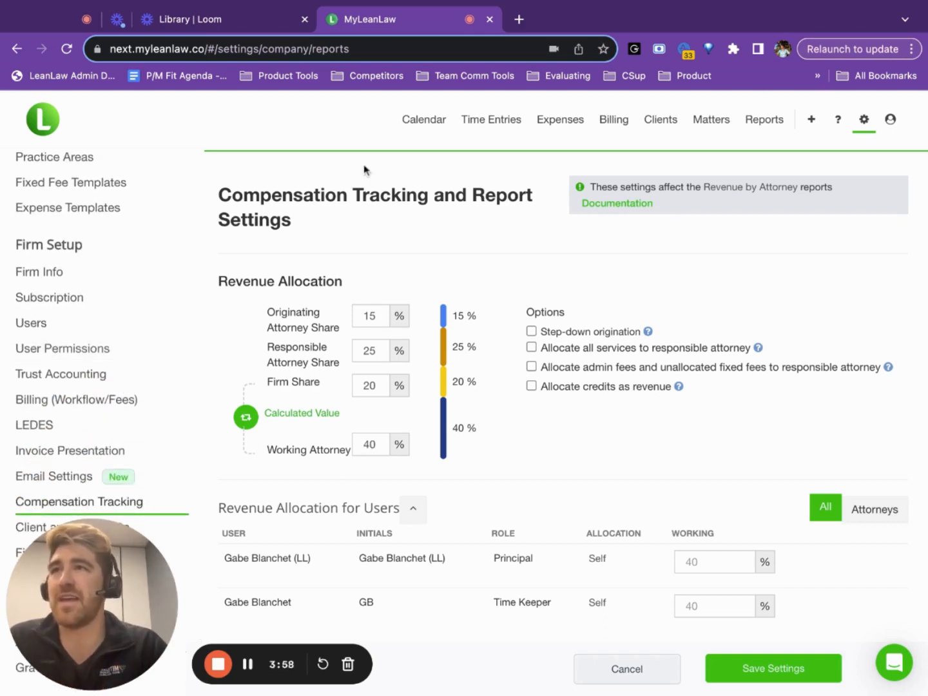
{"action": "mouse_move", "coordinate": [222, 282]}
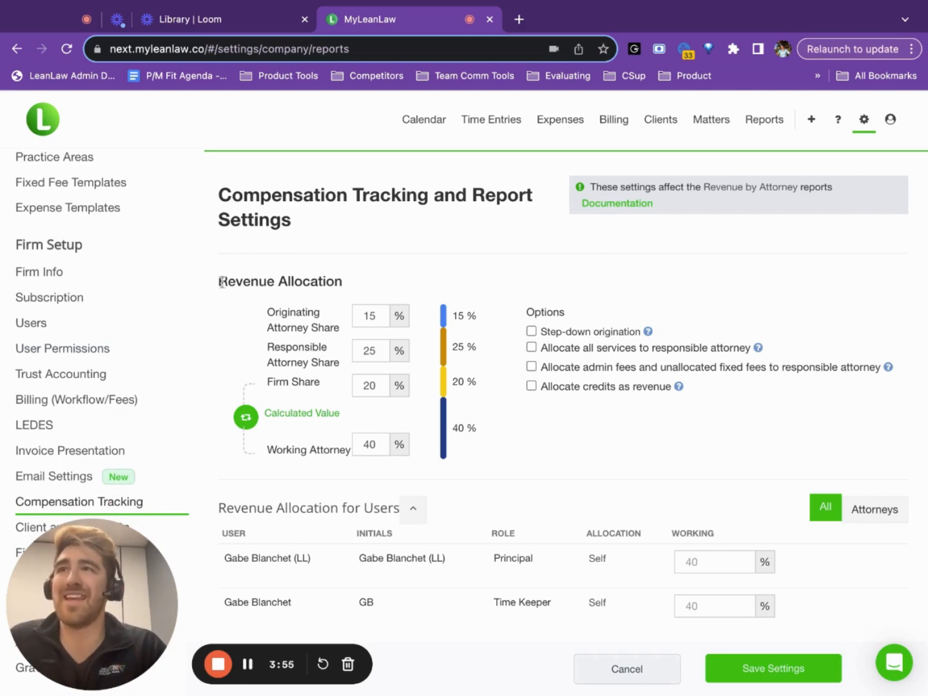
{"action": "mouse_move", "coordinate": [353, 285]}
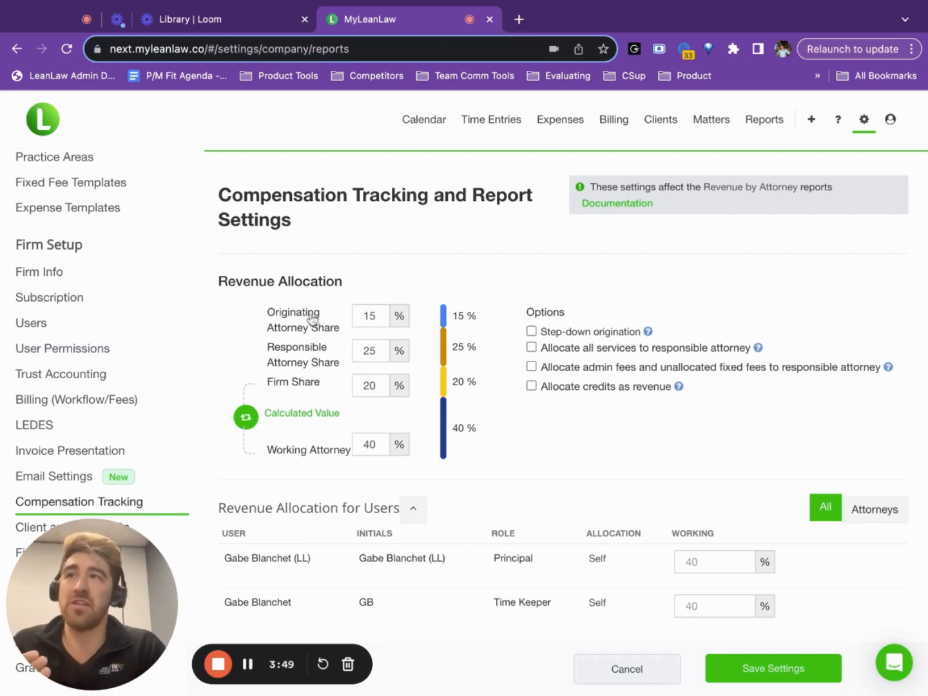
{"action": "mouse_move", "coordinate": [361, 334]}
{"action": "type", "text": "10"}
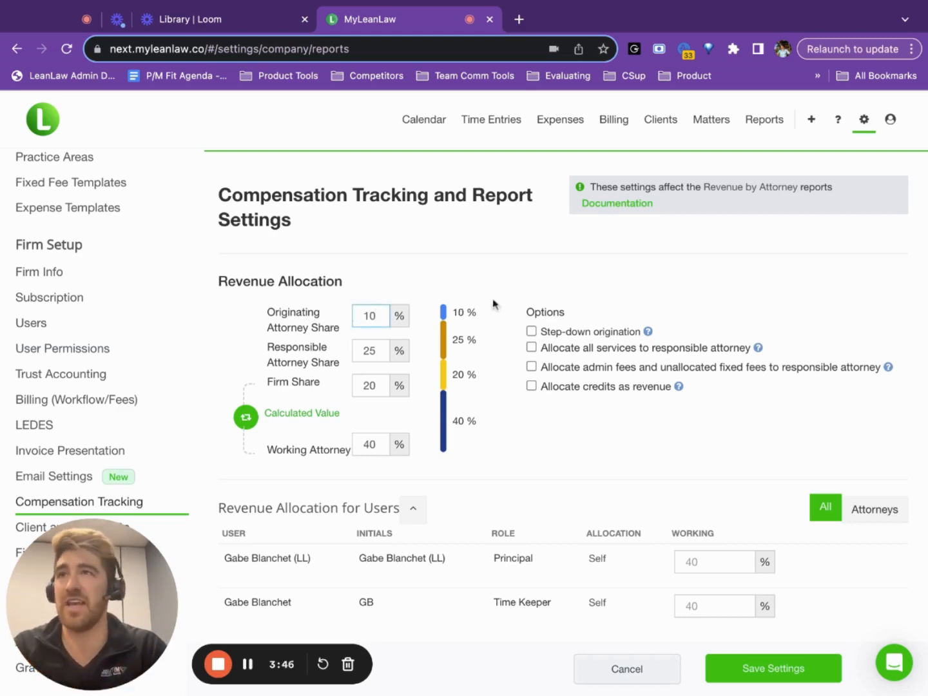
{"action": "mouse_move", "coordinate": [271, 454]}
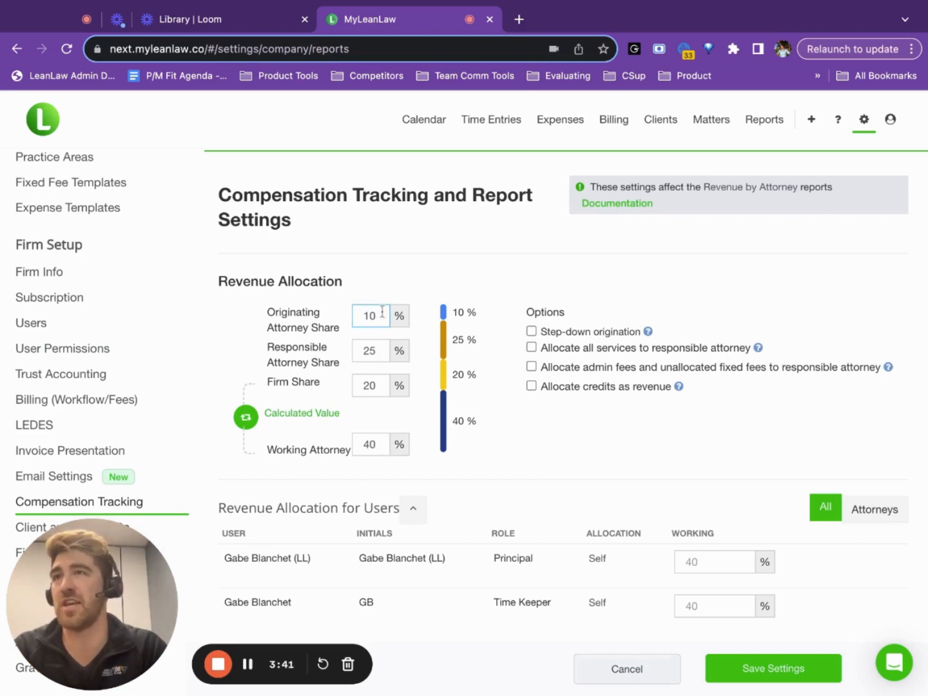
{"action": "type", "text": "20"}
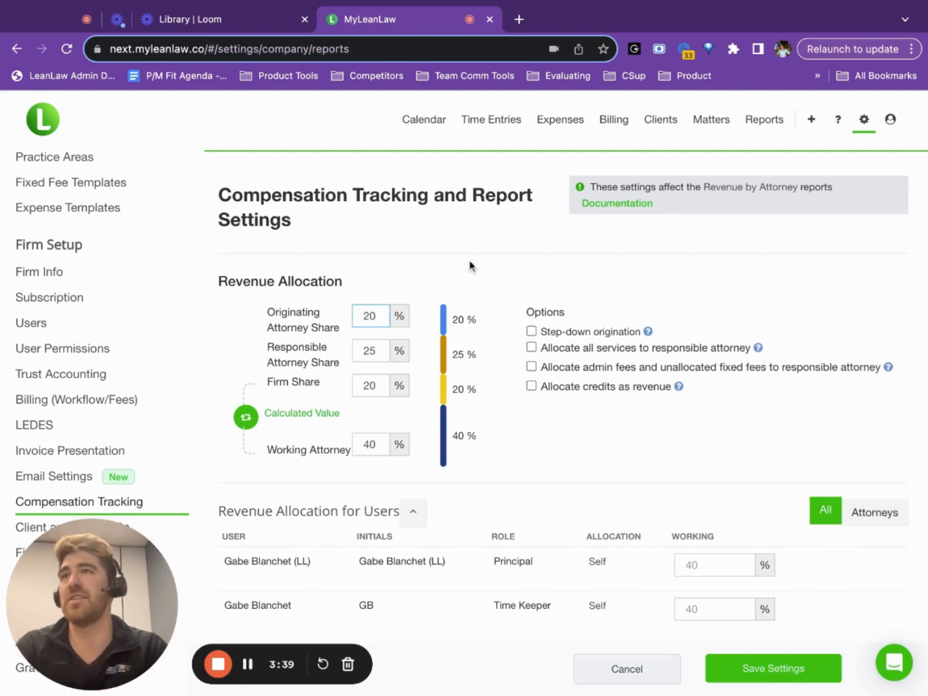
{"action": "mouse_move", "coordinate": [293, 357]}
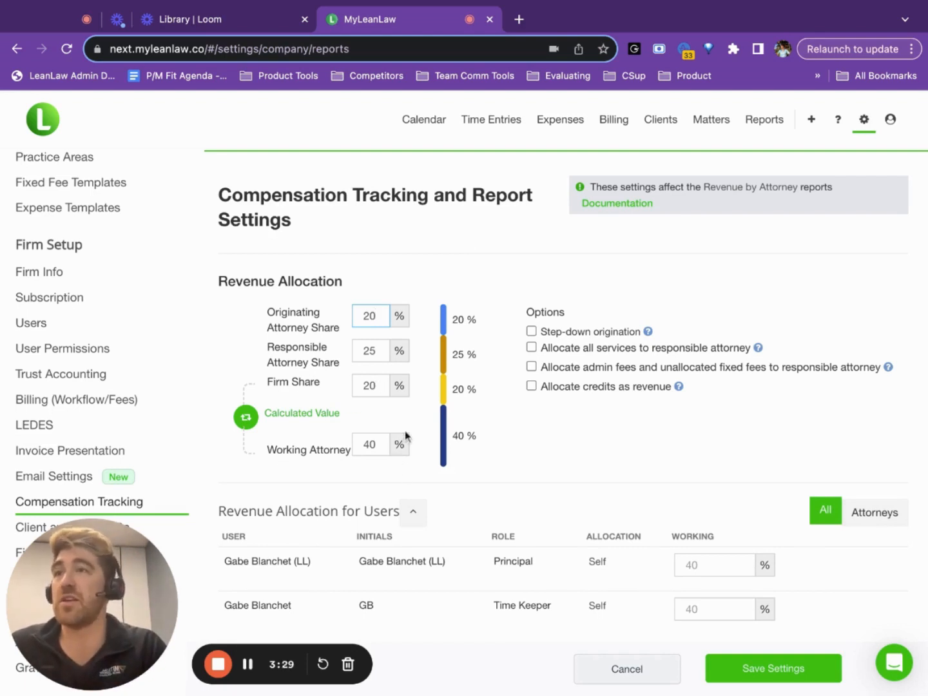
{"action": "mouse_move", "coordinate": [624, 401]}
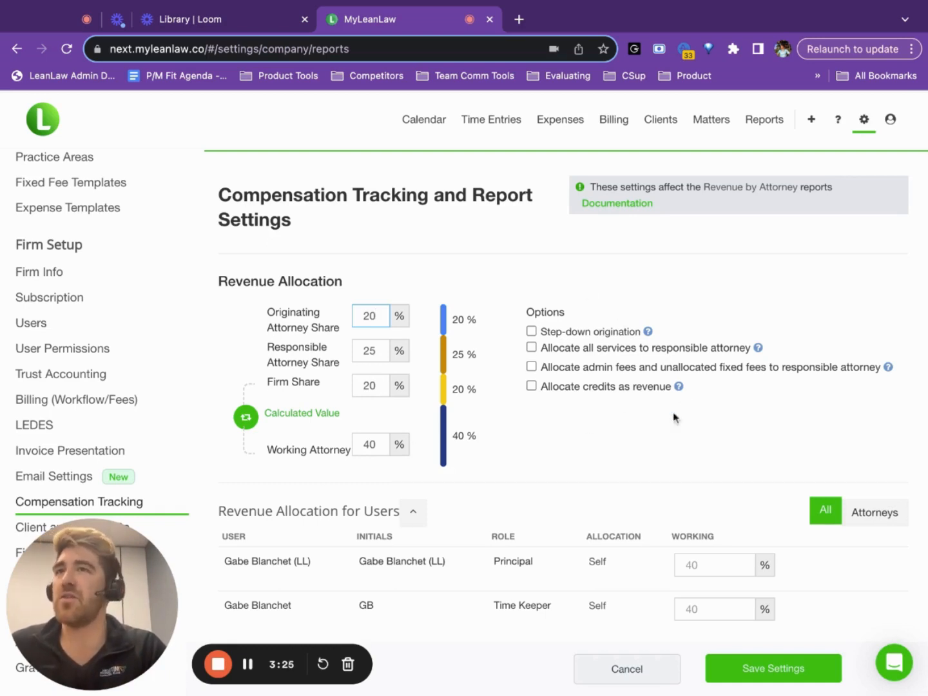
{"action": "mouse_move", "coordinate": [649, 332]}
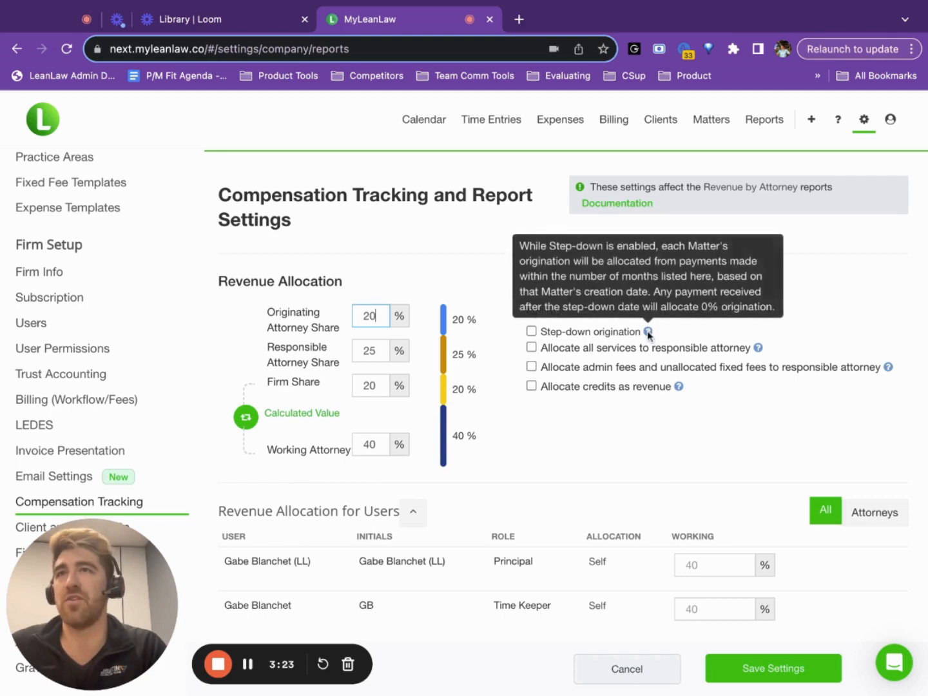
{"action": "mouse_move", "coordinate": [545, 514]}
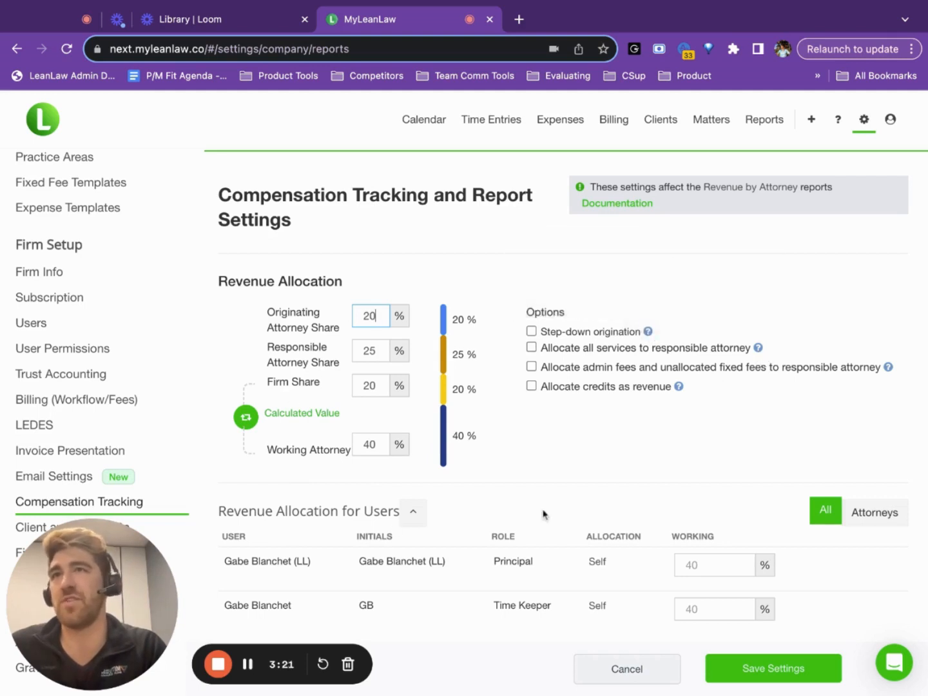
{"action": "mouse_move", "coordinate": [642, 222]}
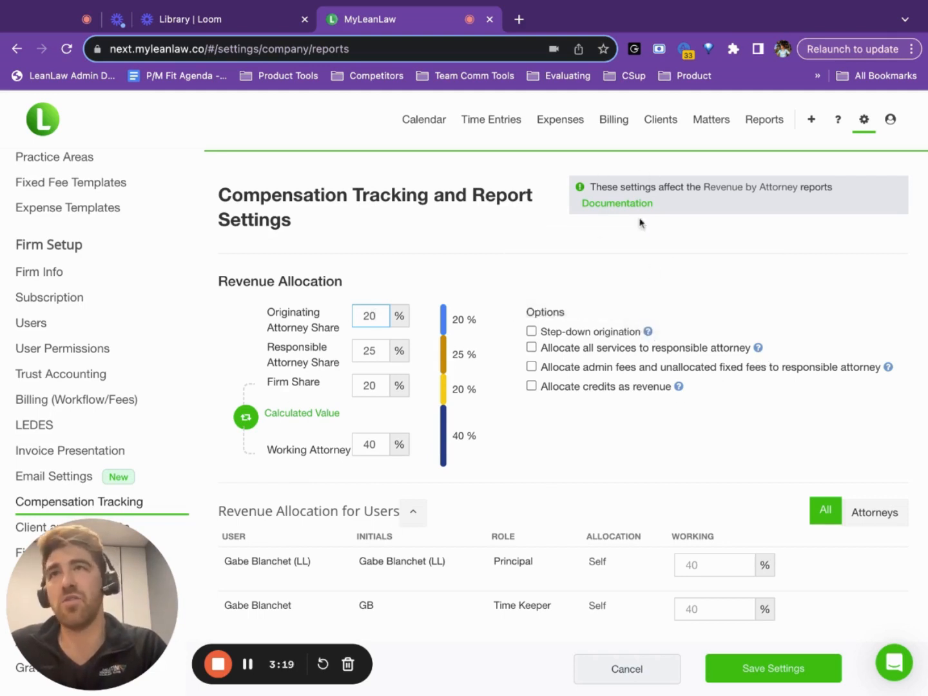
{"action": "left_click", "coordinate": [369, 316]}
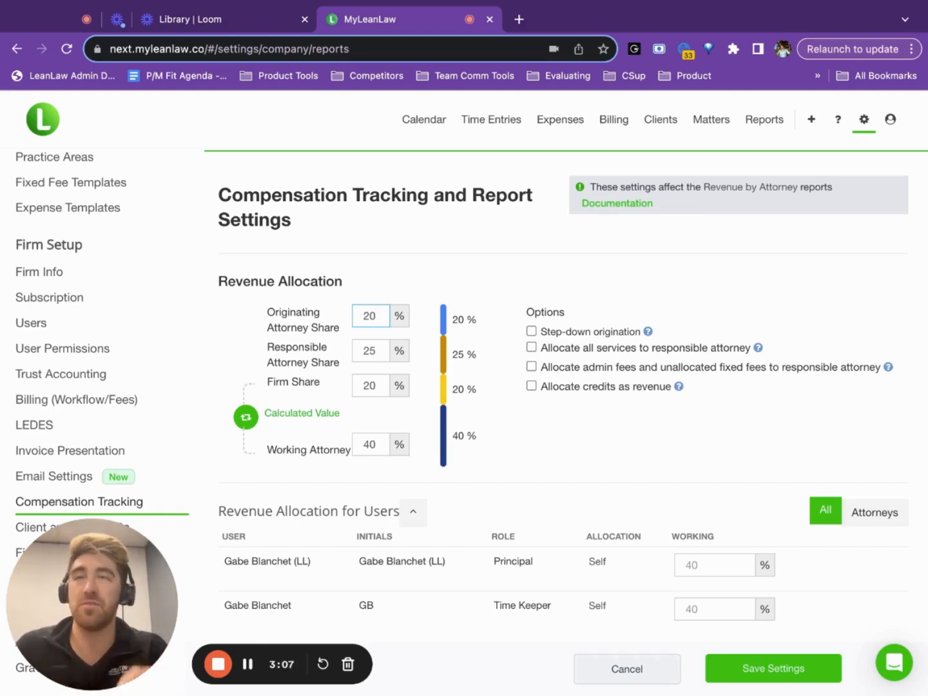
Switch to the UserFirst Law firm account and show its Ready to Bill matters
{"action": "left_click", "coordinate": [891, 119]}
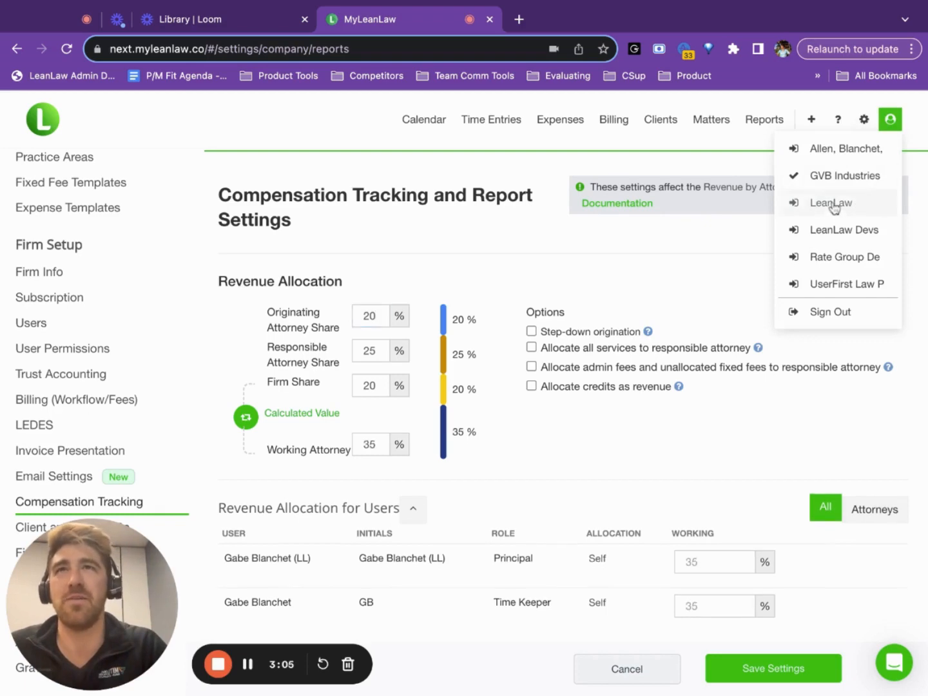
{"action": "left_click", "coordinate": [831, 202]}
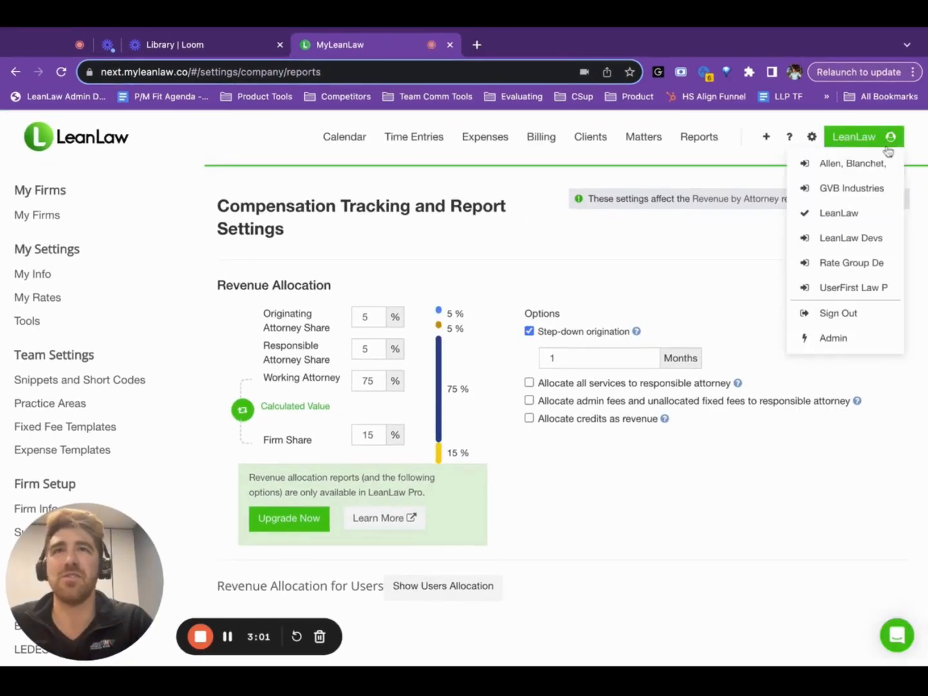
{"action": "left_click", "coordinate": [854, 288]}
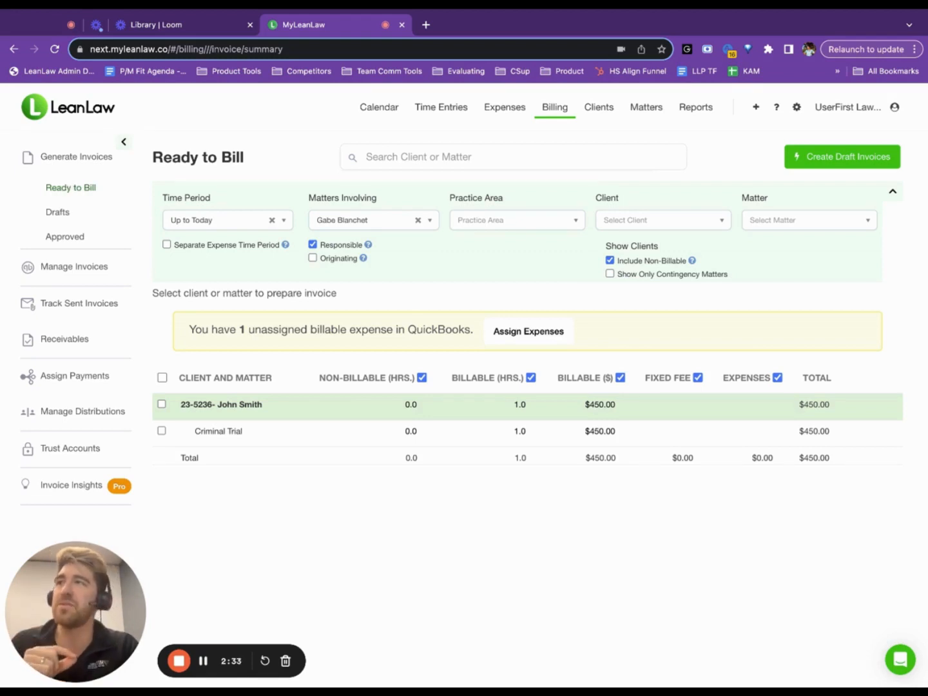
Review the unpaid invoices in Manage Invoices, then view Track Sent Invoices
{"action": "left_click", "coordinate": [73, 266]}
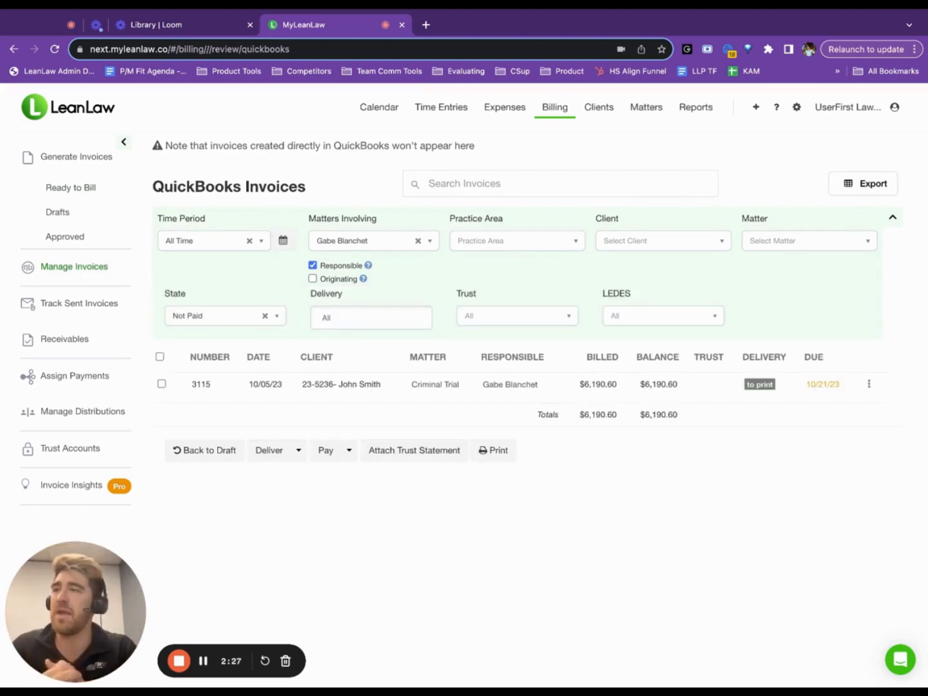
{"action": "left_click", "coordinate": [79, 303]}
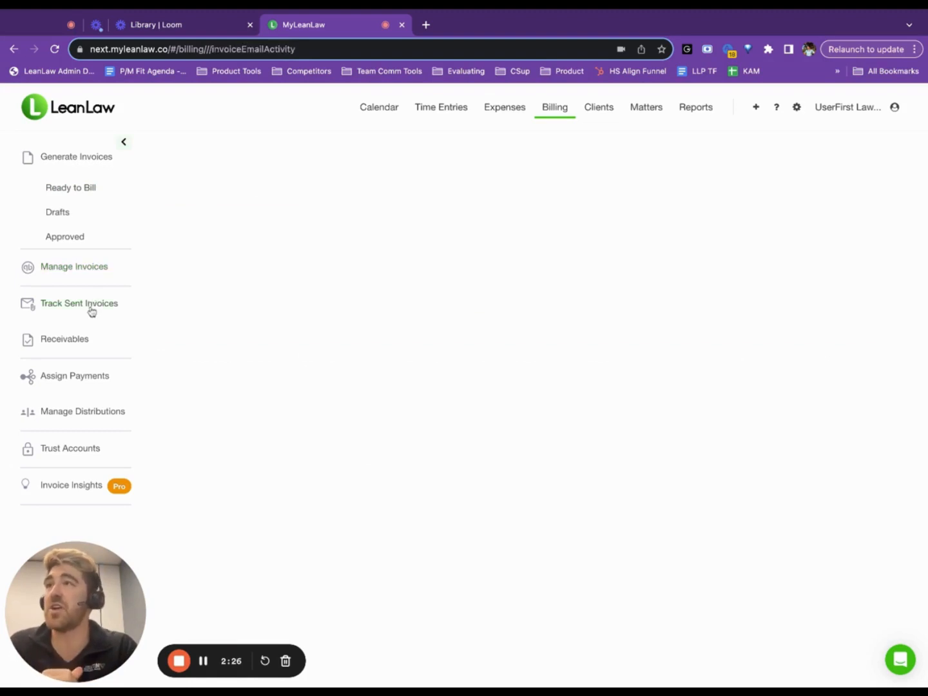
{"action": "left_click", "coordinate": [78, 303]}
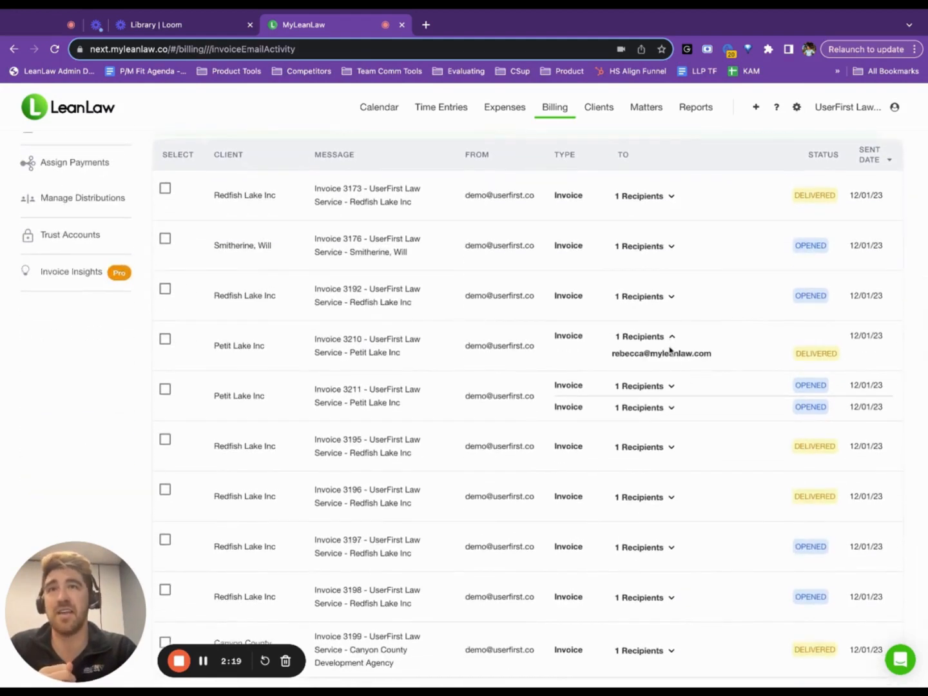
{"action": "mouse_move", "coordinate": [587, 360]}
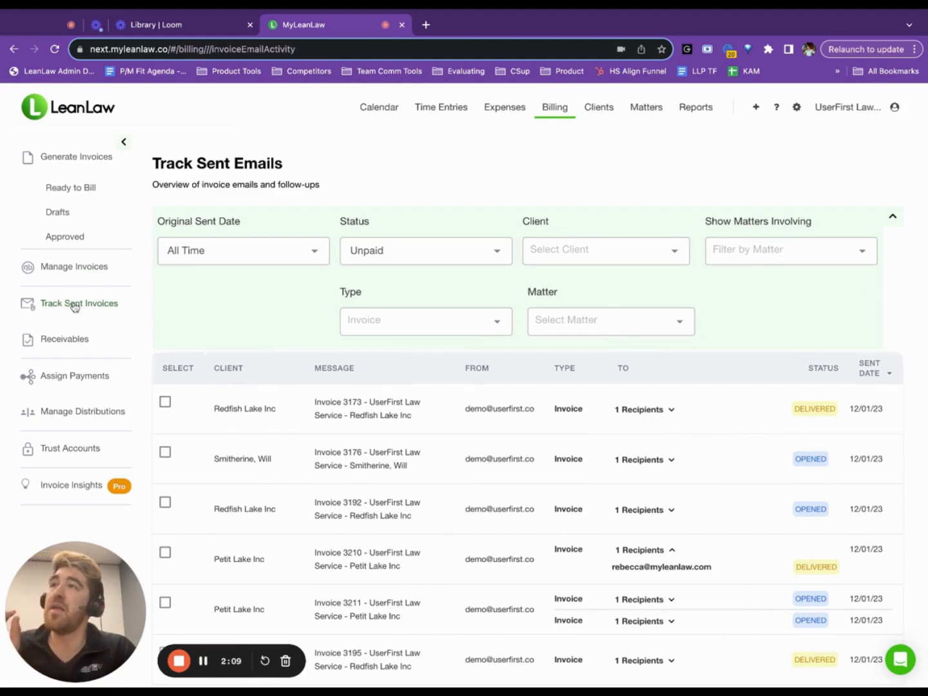
Open Receivables to see the $6,190.60 balance in the 31–60 days bucket
{"action": "left_click", "coordinate": [64, 339]}
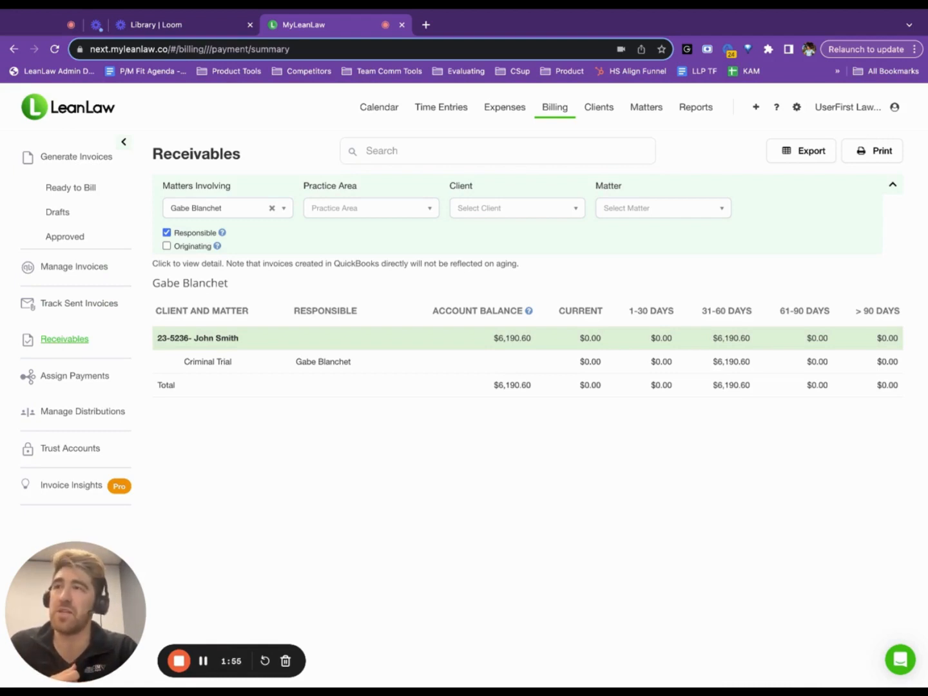
{"action": "mouse_move", "coordinate": [90, 381]}
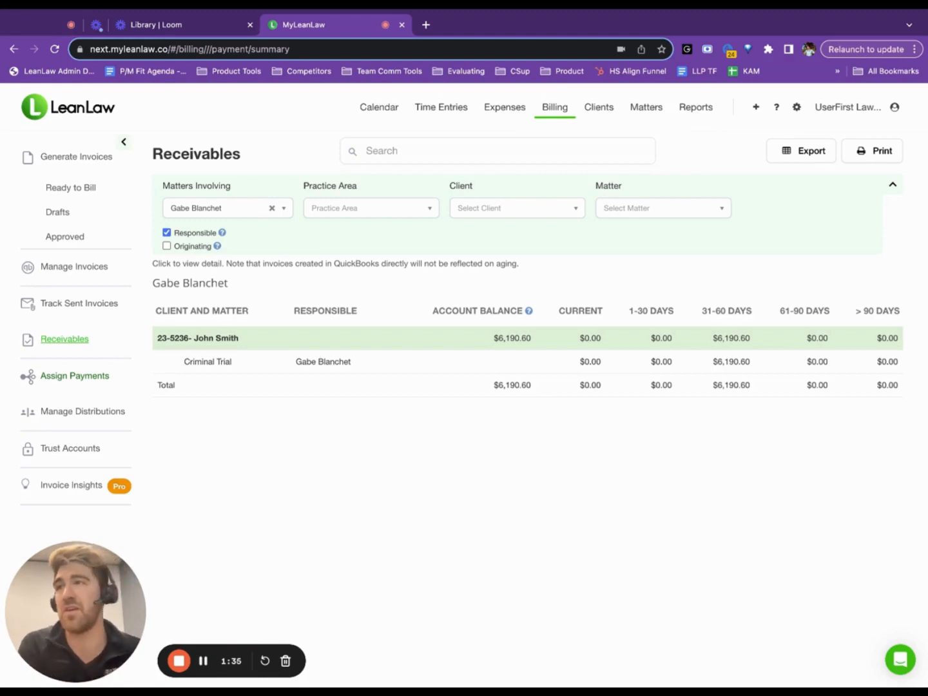
Filter payments to November 2023, Not In Distribution, and select all listed payments
{"action": "left_click", "coordinate": [74, 376]}
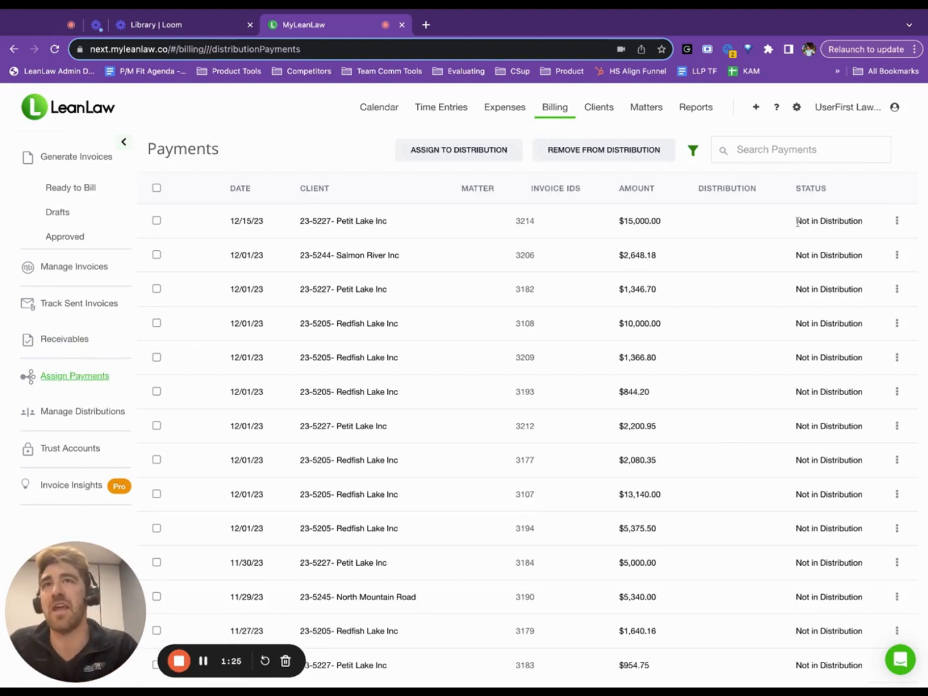
{"action": "double_click", "coordinate": [829, 221]}
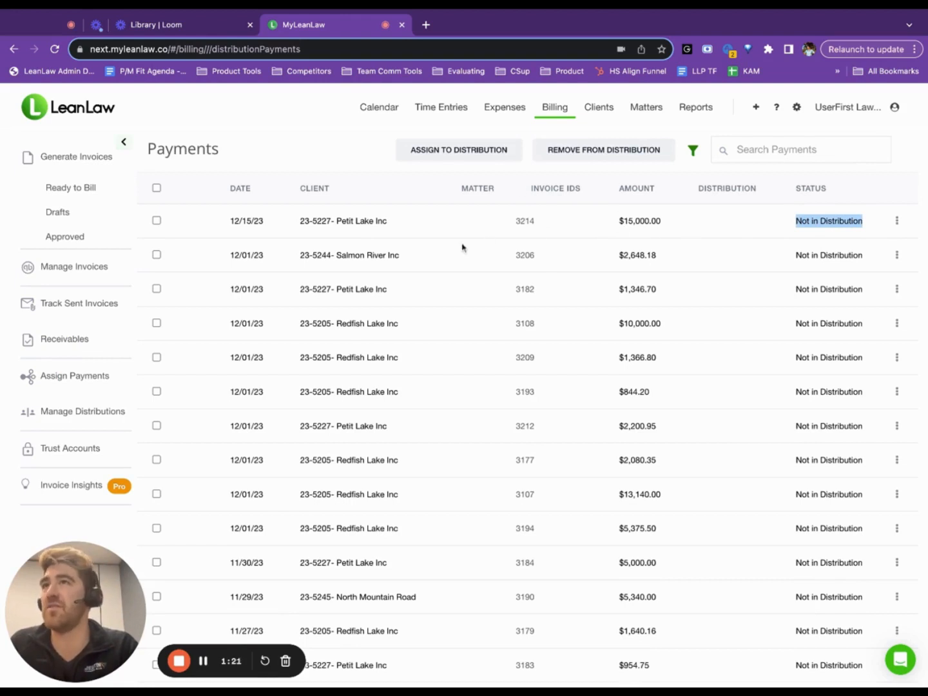
{"action": "mouse_move", "coordinate": [897, 221]}
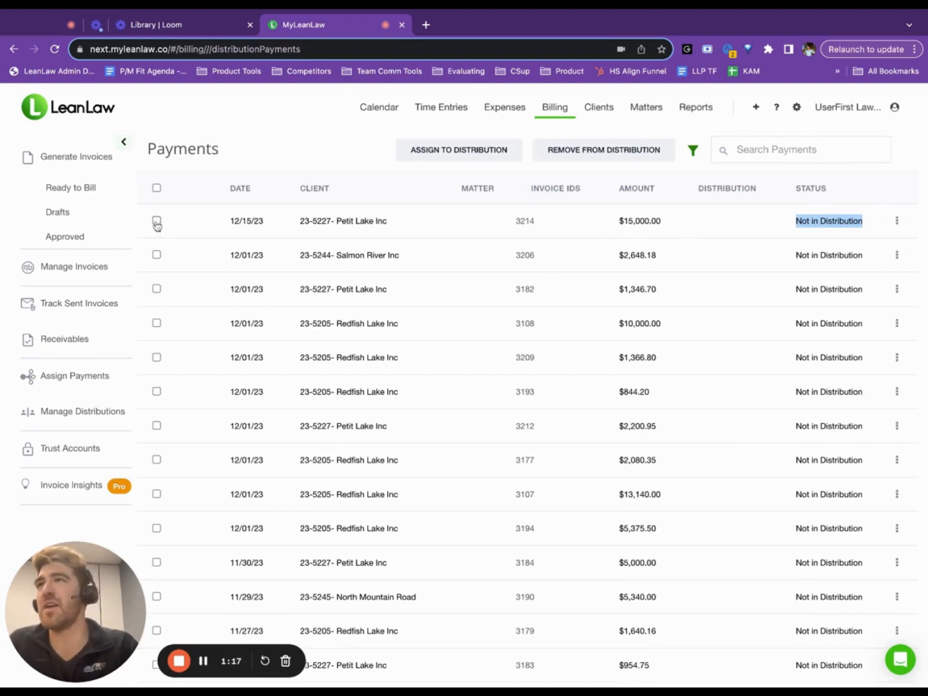
{"action": "left_click", "coordinate": [693, 150]}
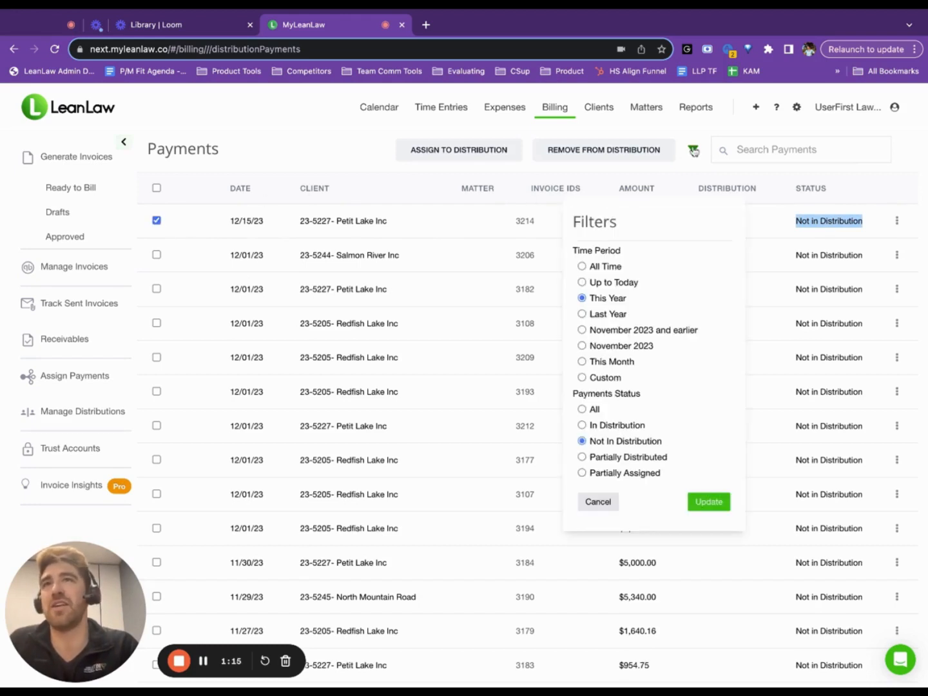
{"action": "left_click", "coordinate": [582, 346]}
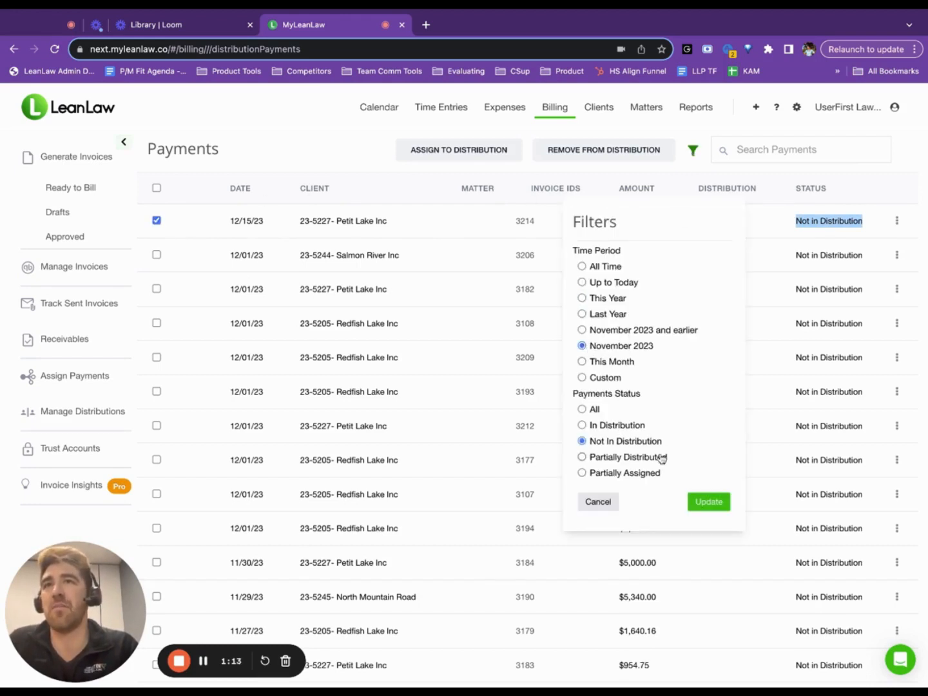
{"action": "left_click", "coordinate": [709, 502]}
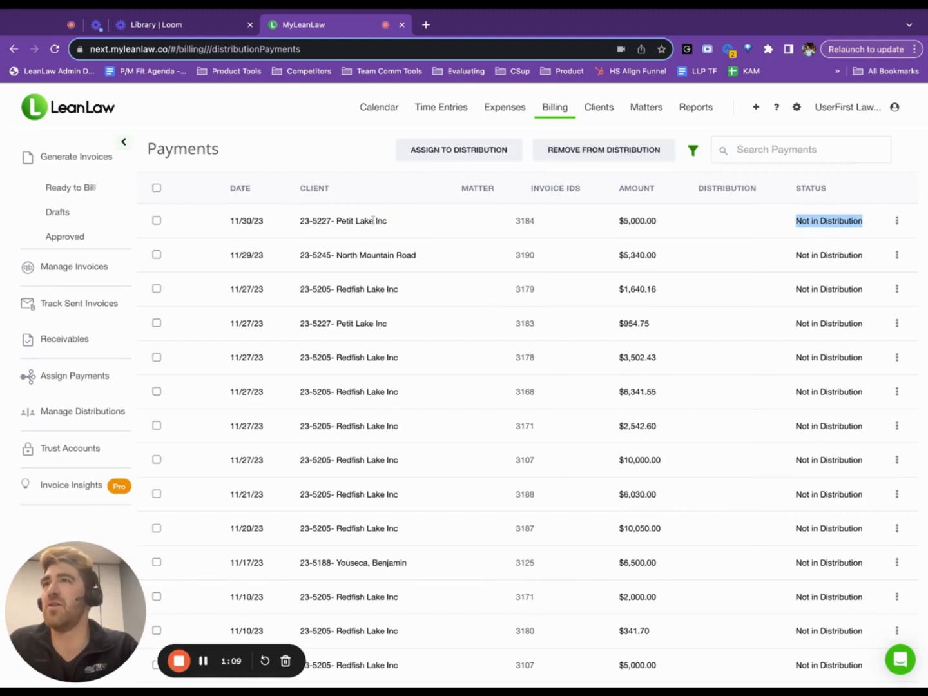
{"action": "scroll", "scroll_direction": "down", "scroll_amount": 3}
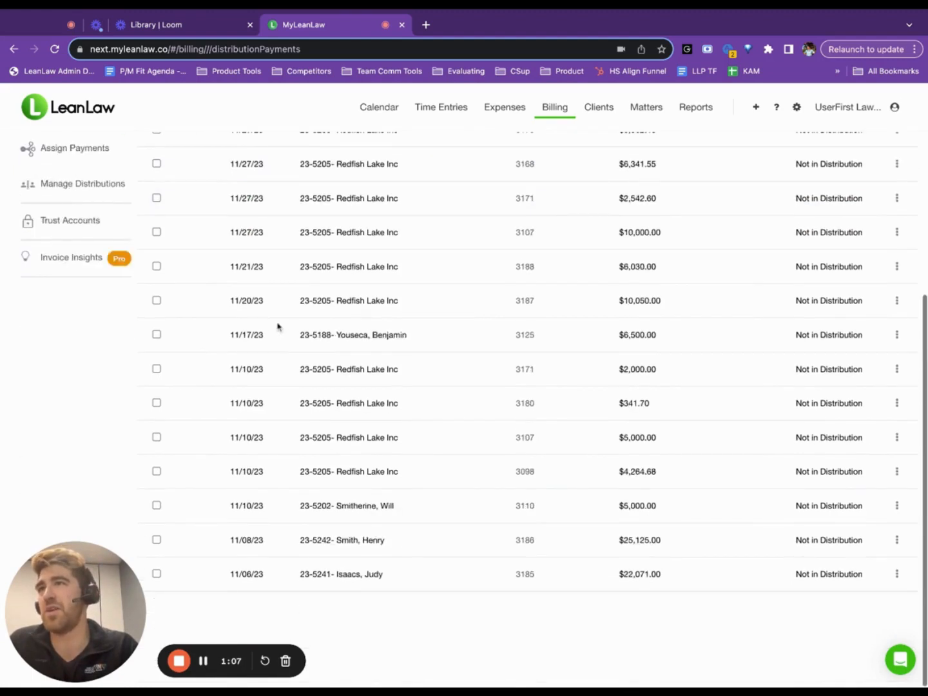
{"action": "double_click", "coordinate": [246, 575]}
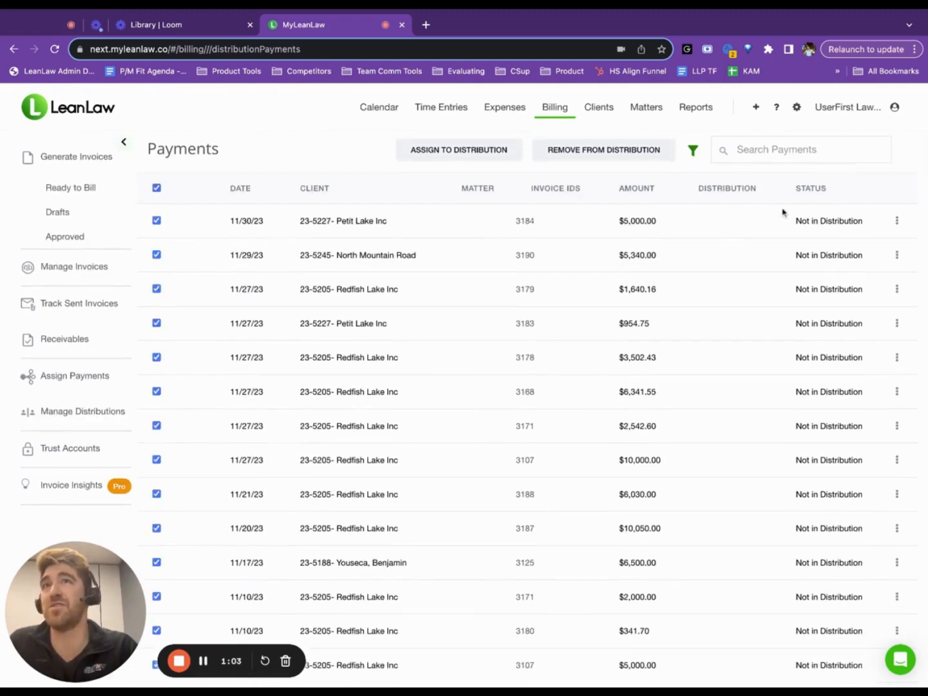
Assign the selected November 2023 payments to the existing Nov2023 distribution
{"action": "left_click", "coordinate": [459, 149]}
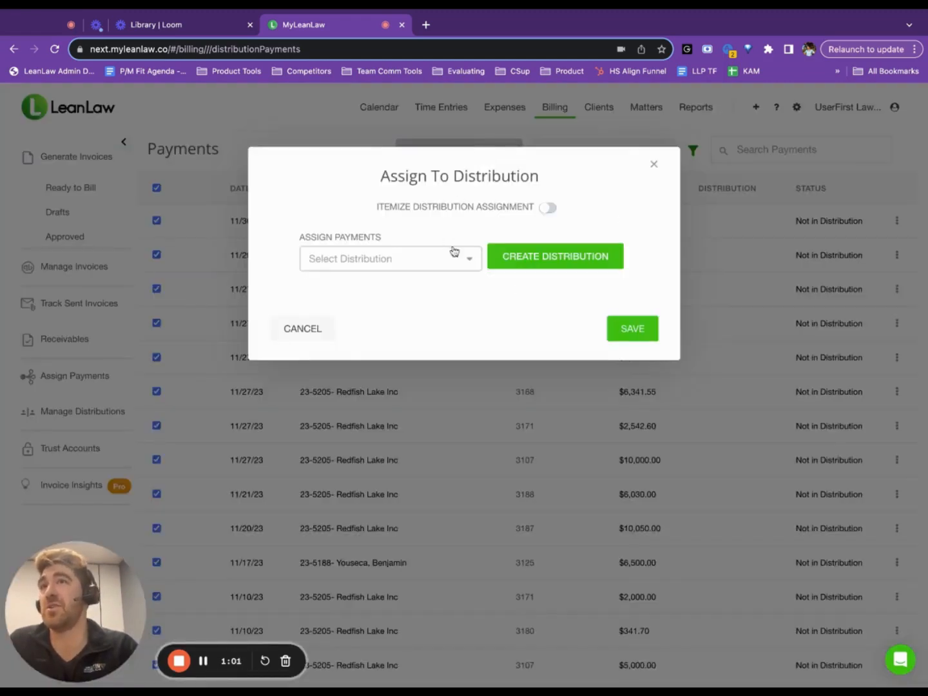
{"action": "left_click", "coordinate": [390, 259]}
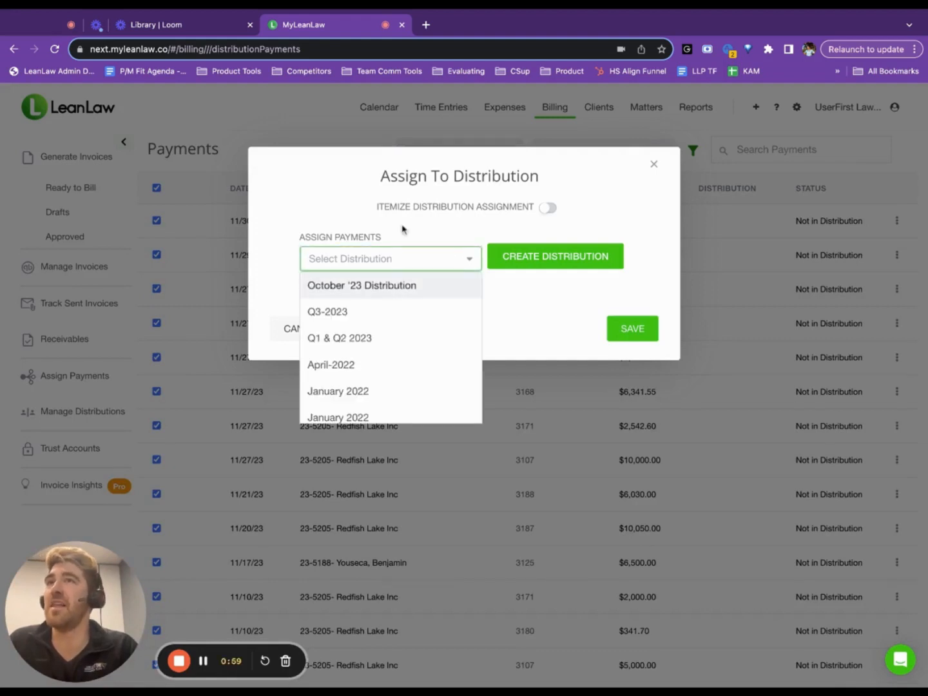
{"action": "type", "text": "November 2024"}
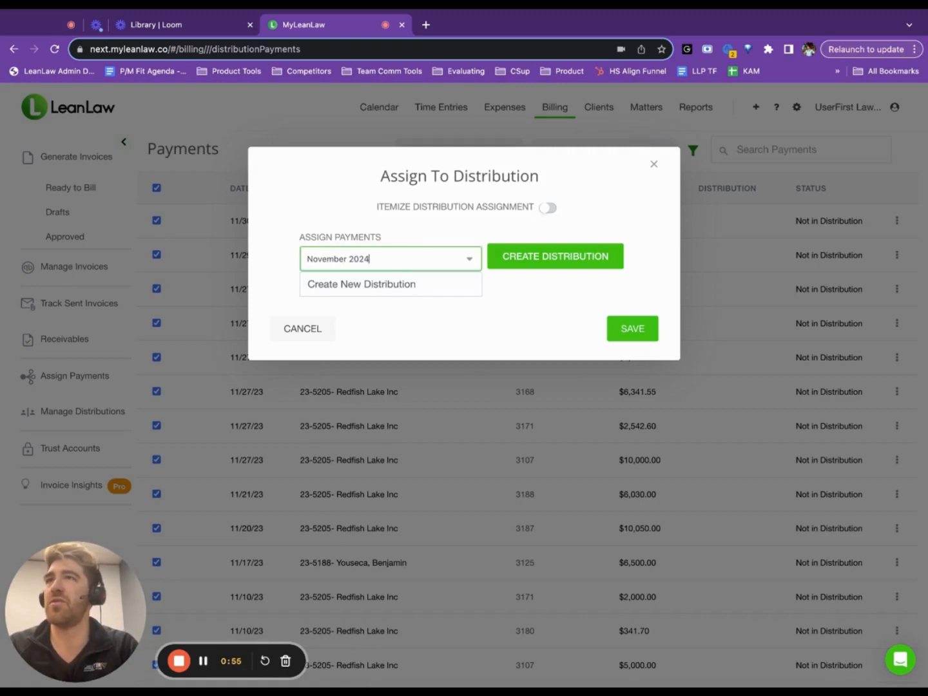
{"action": "type", "text": "November 2023 Dis"}
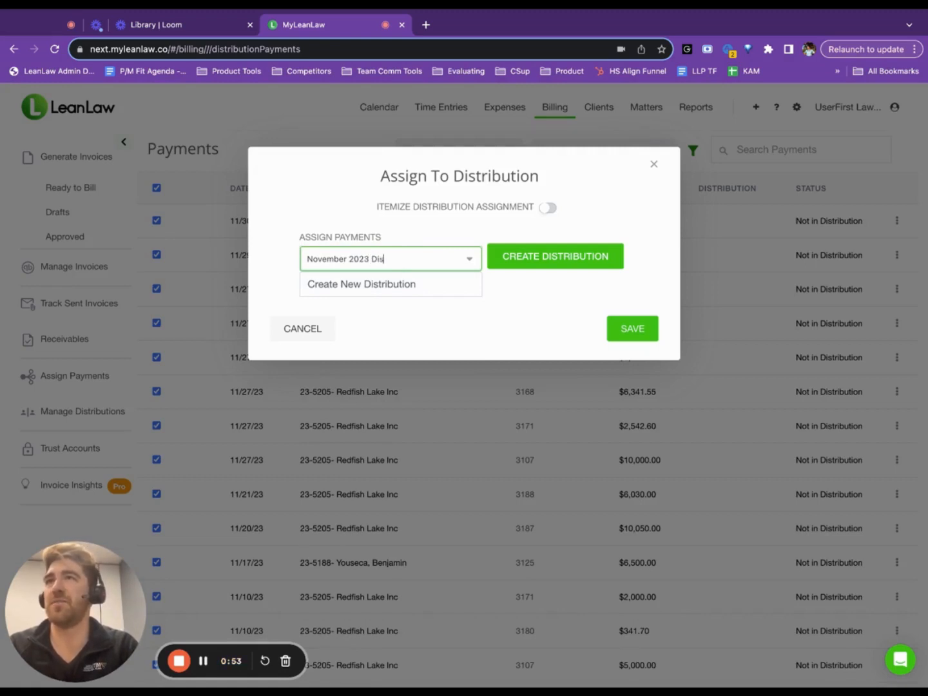
{"action": "left_click", "coordinate": [555, 256]}
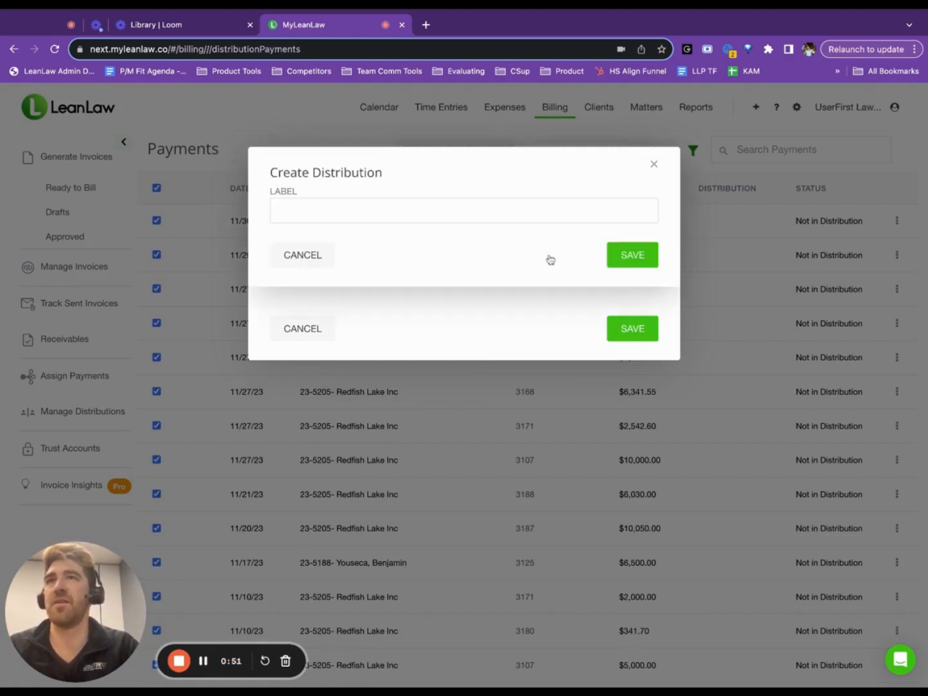
{"action": "type", "text": "Nov"}
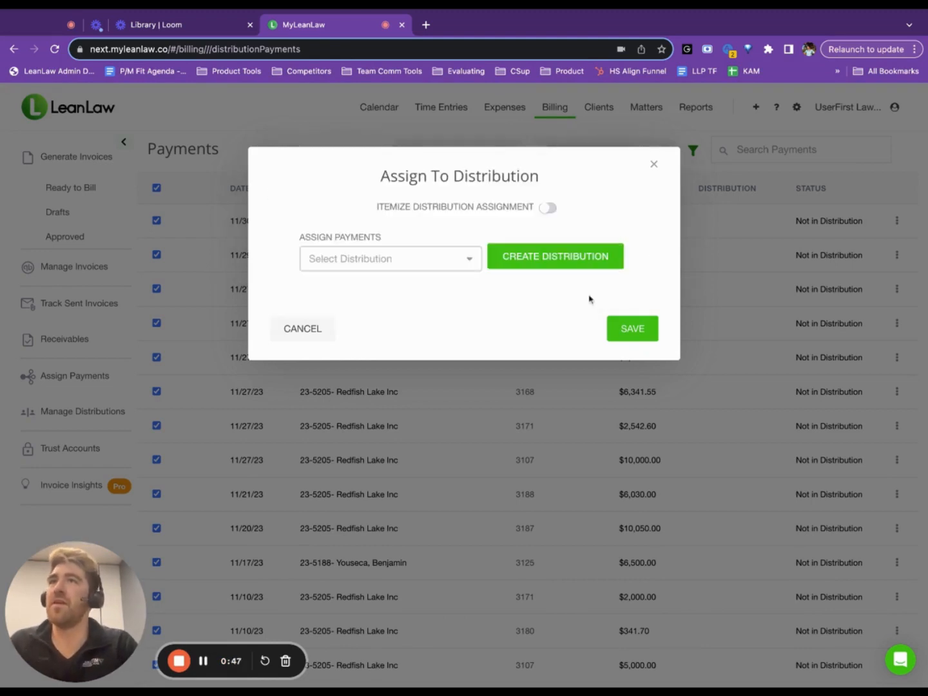
{"action": "type", "text": "nov"}
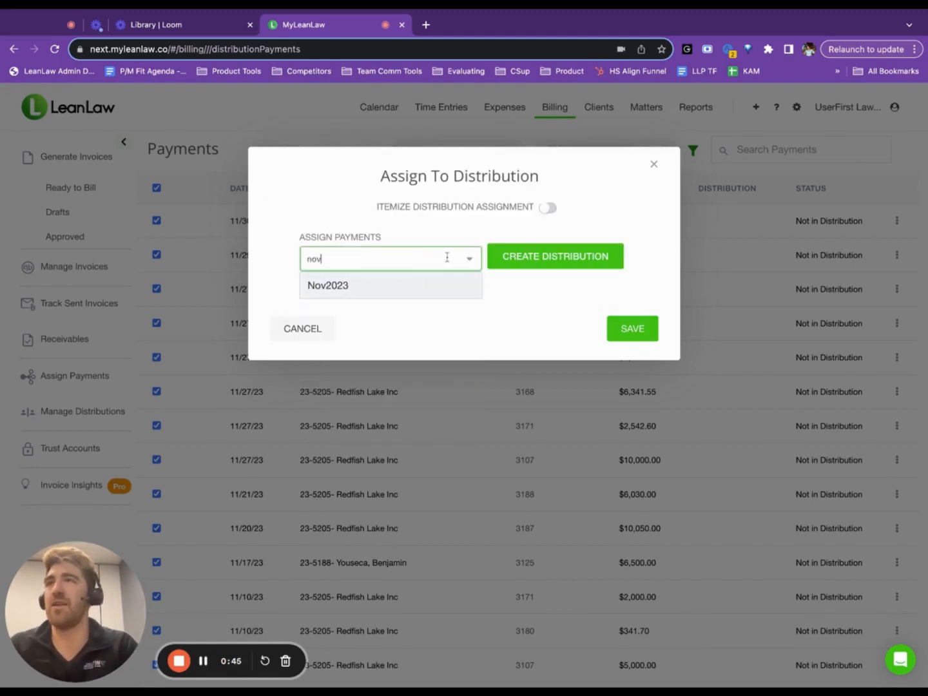
{"action": "left_click", "coordinate": [554, 256]}
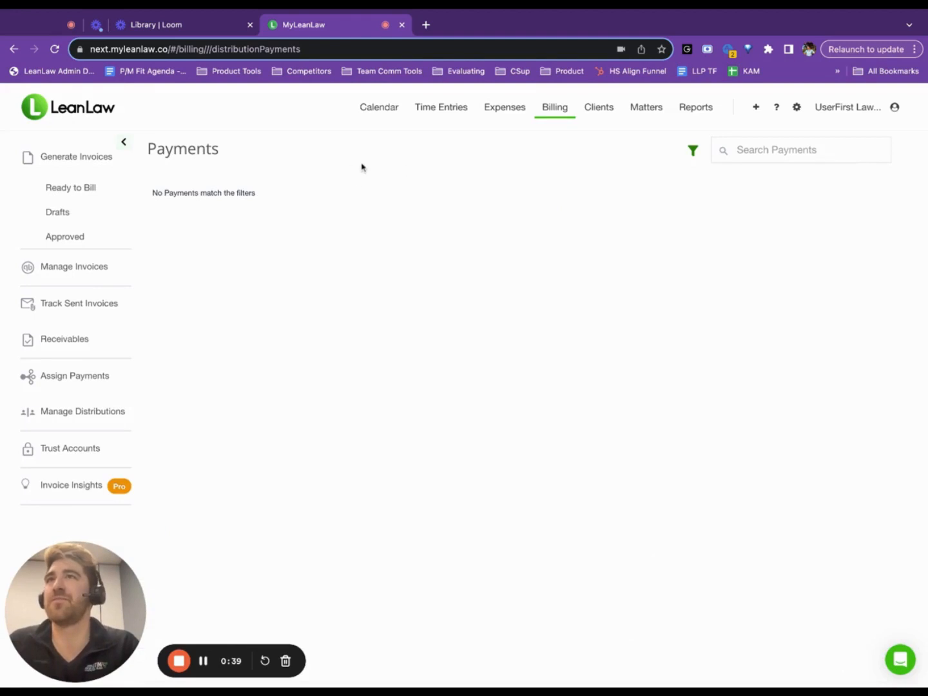
{"action": "mouse_move", "coordinate": [224, 193]}
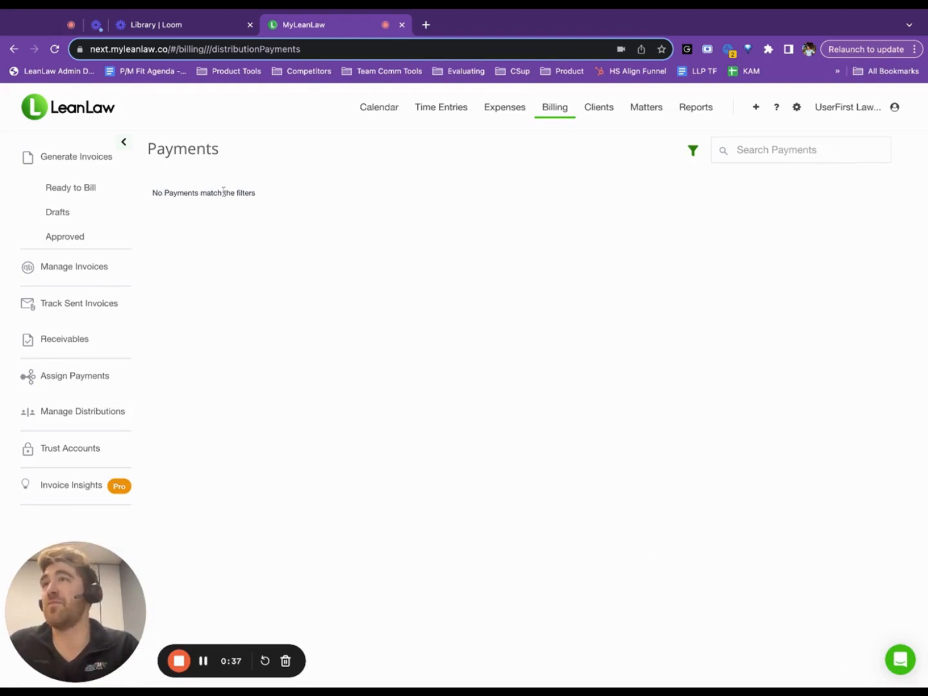
{"action": "mouse_move", "coordinate": [81, 383]}
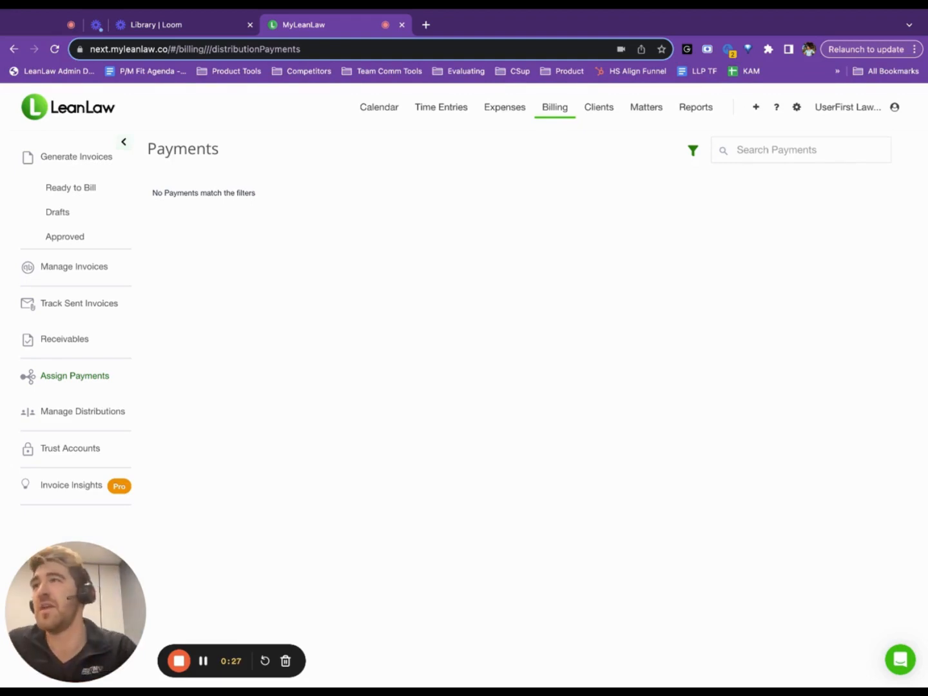
Search Manage Distributions for 'nov' and open the Nov2023 distribution detail
{"action": "left_click", "coordinate": [82, 411]}
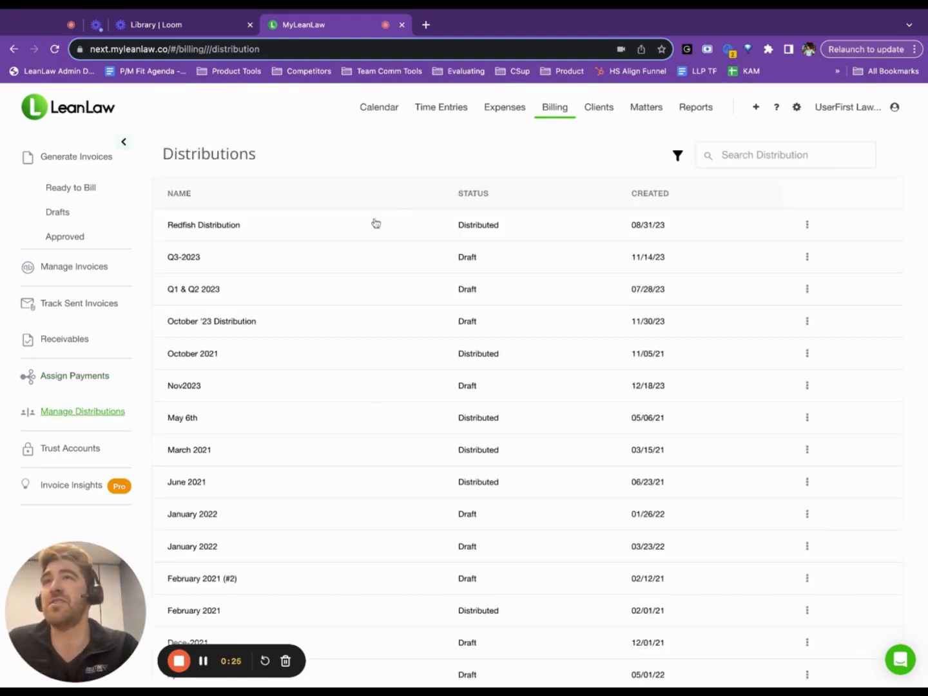
{"action": "left_click", "coordinate": [785, 154]}
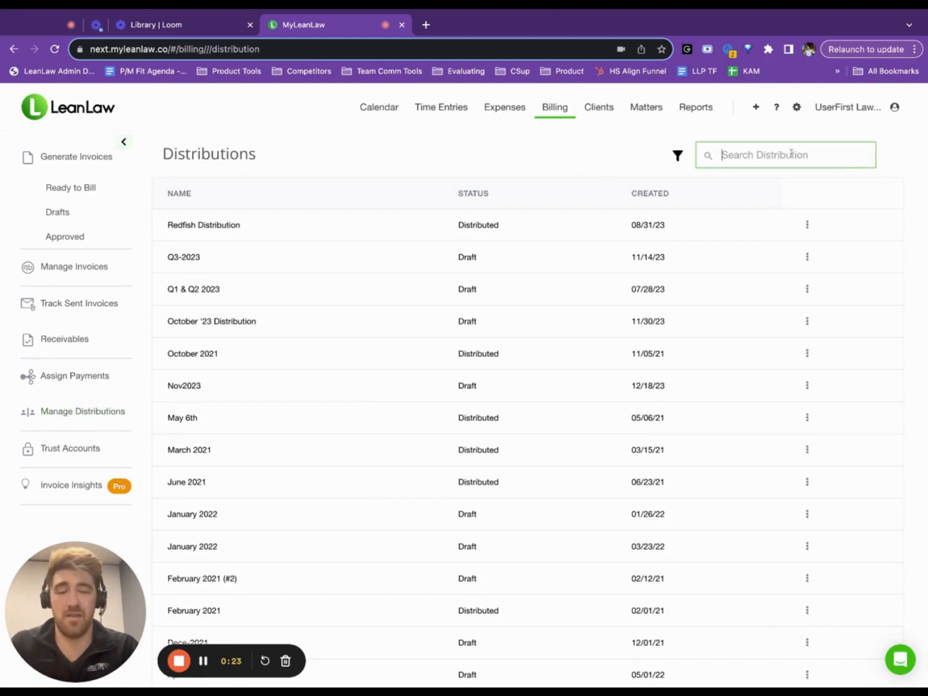
{"action": "type", "text": "nov"}
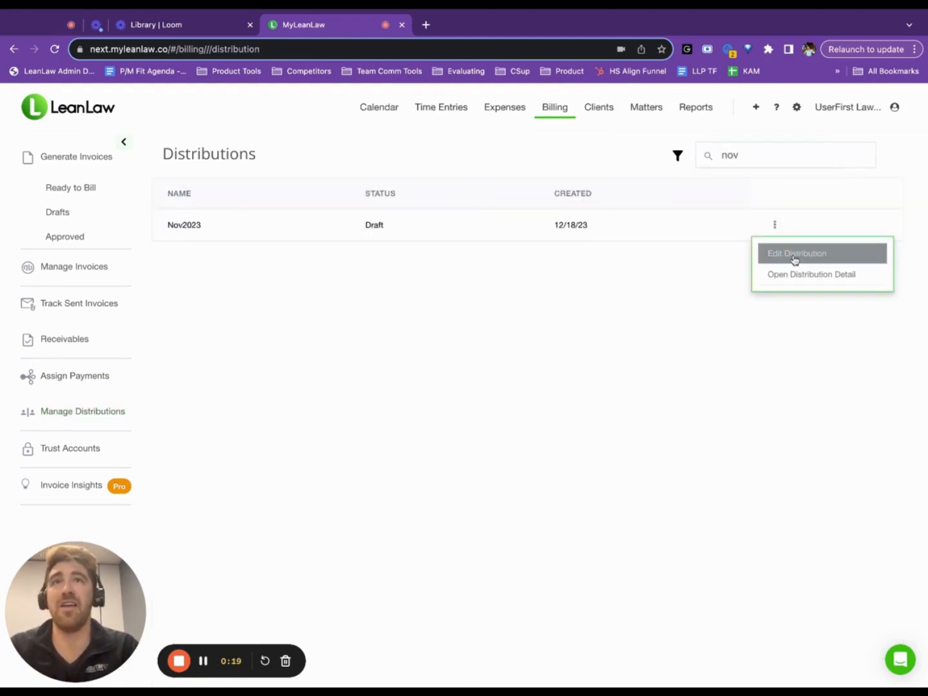
{"action": "left_click", "coordinate": [797, 253]}
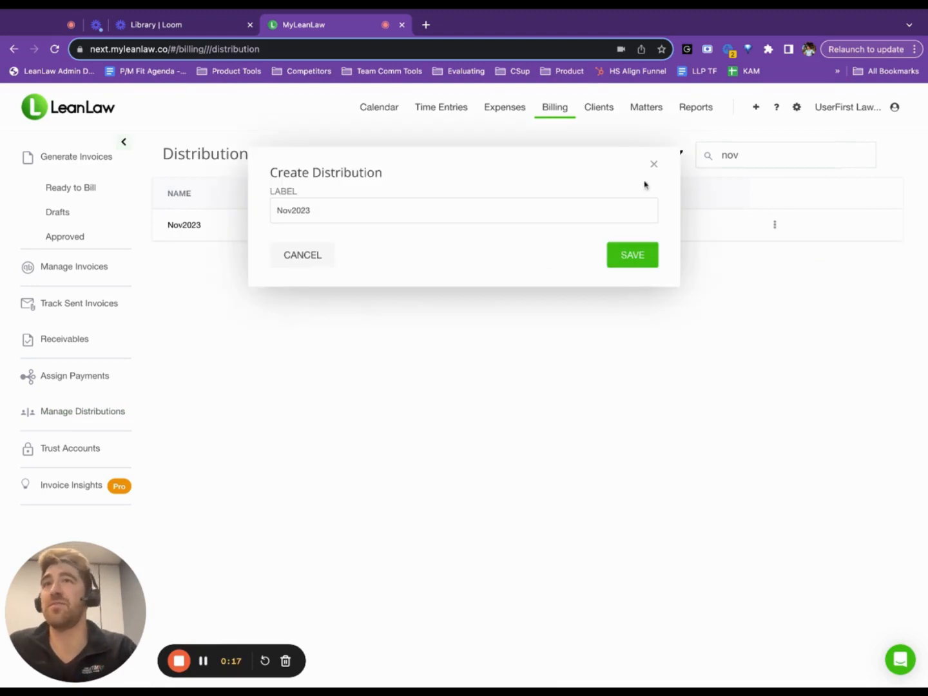
{"action": "left_click", "coordinate": [775, 225]}
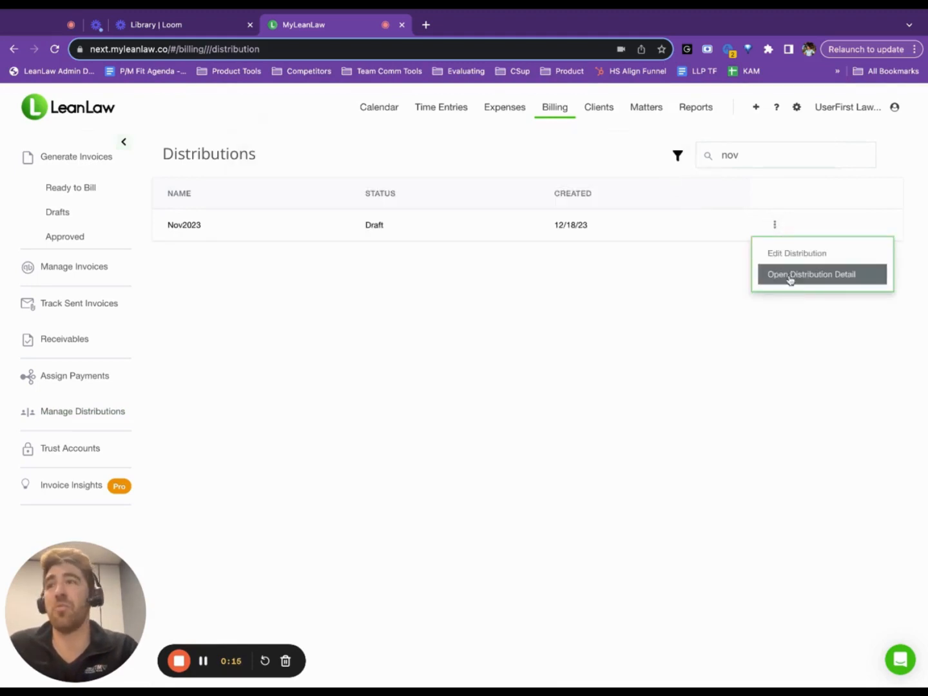
{"action": "left_click", "coordinate": [812, 274]}
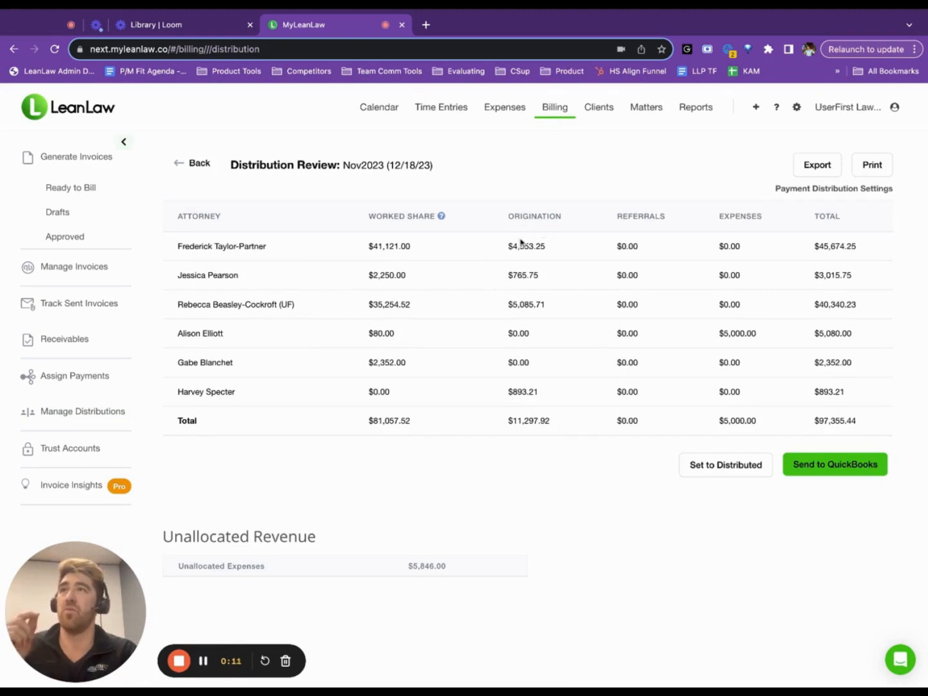
{"action": "mouse_move", "coordinate": [563, 330]}
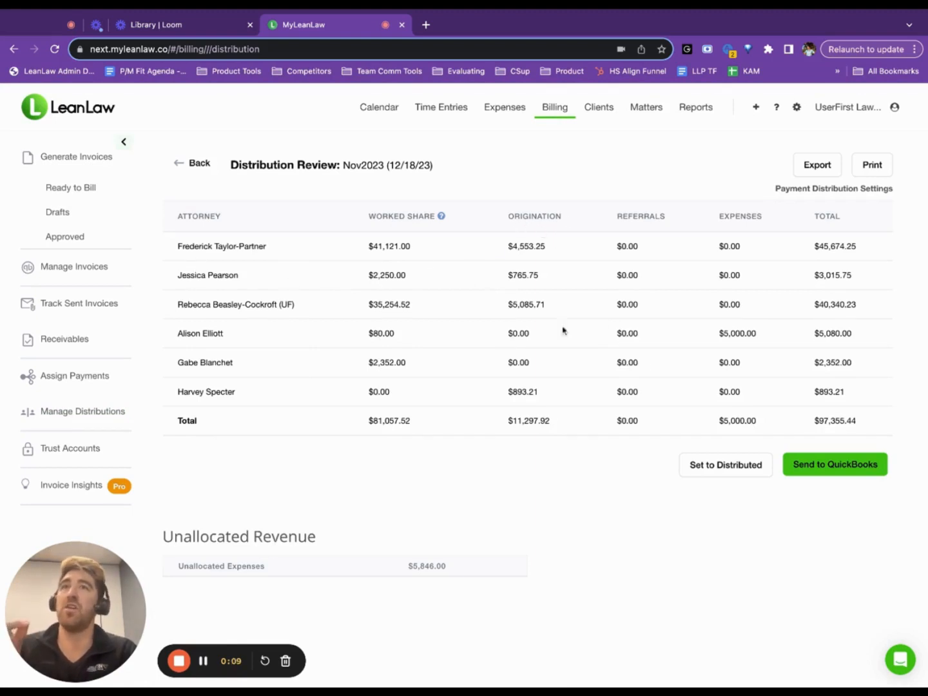